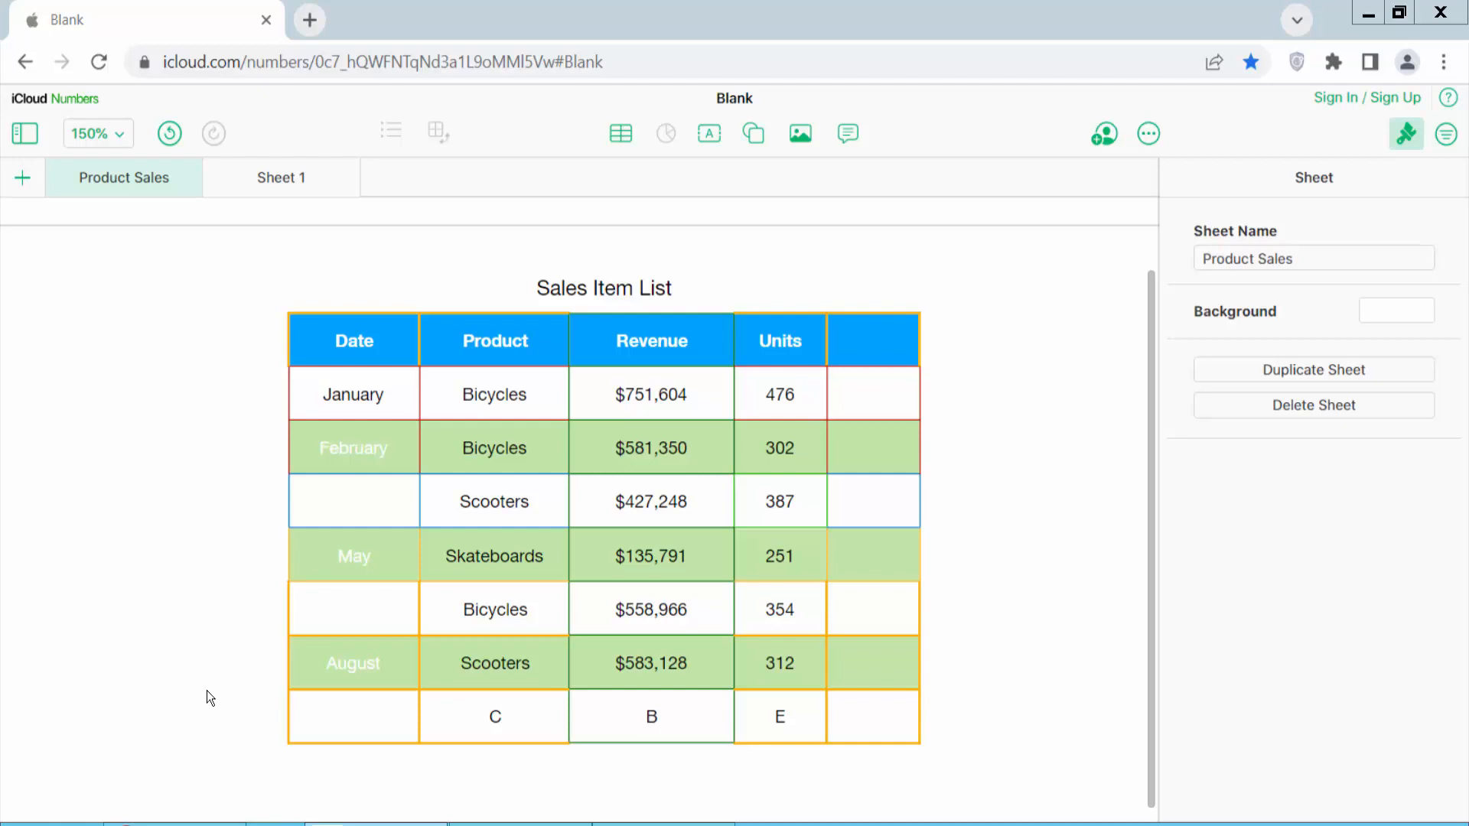
mouse_move(221, 691)
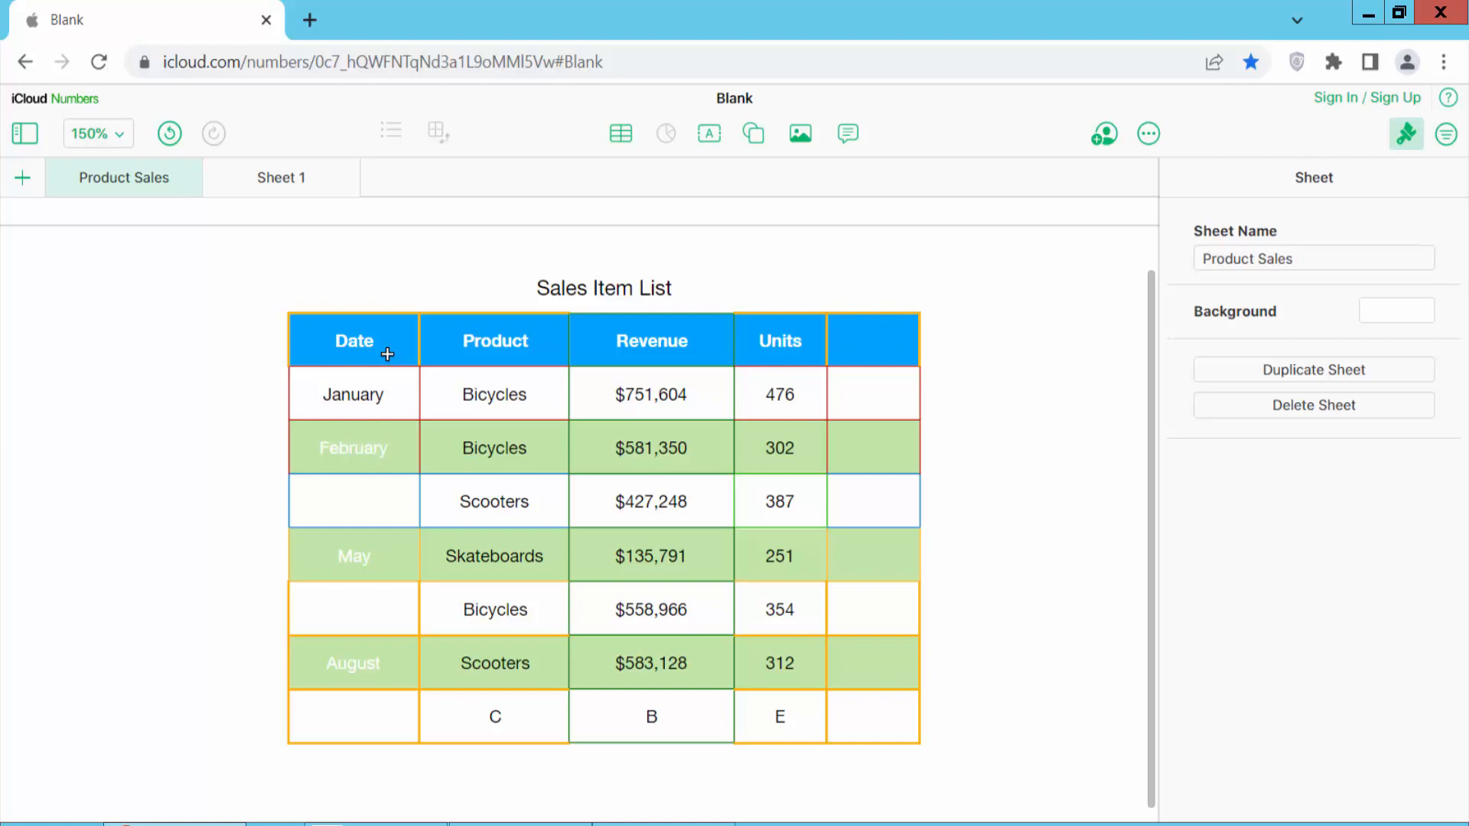
Step: Drag the header edges to widen the Revenue and Units columns, then select the Product column
click(353, 340)
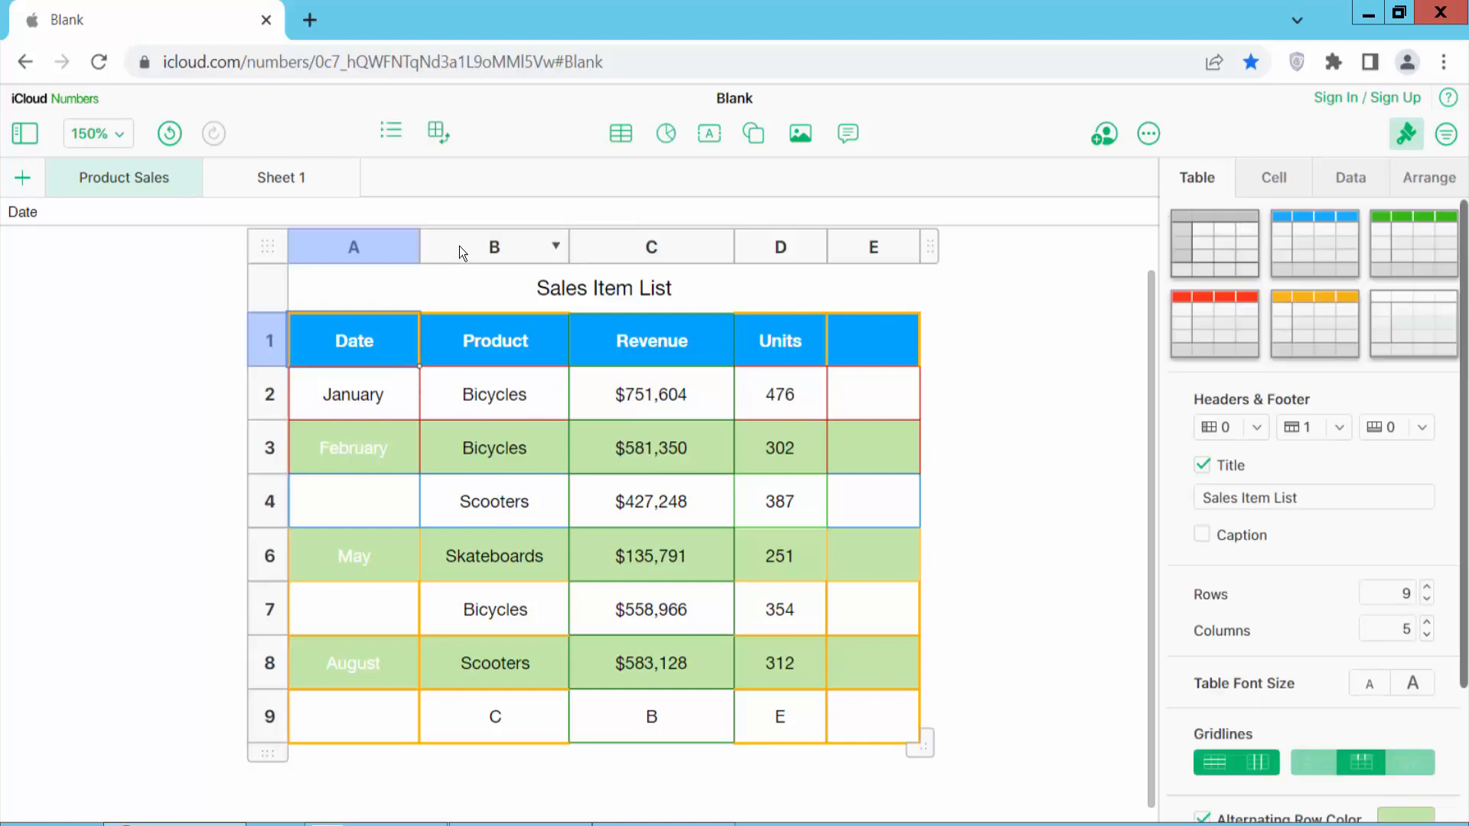
click(492, 246)
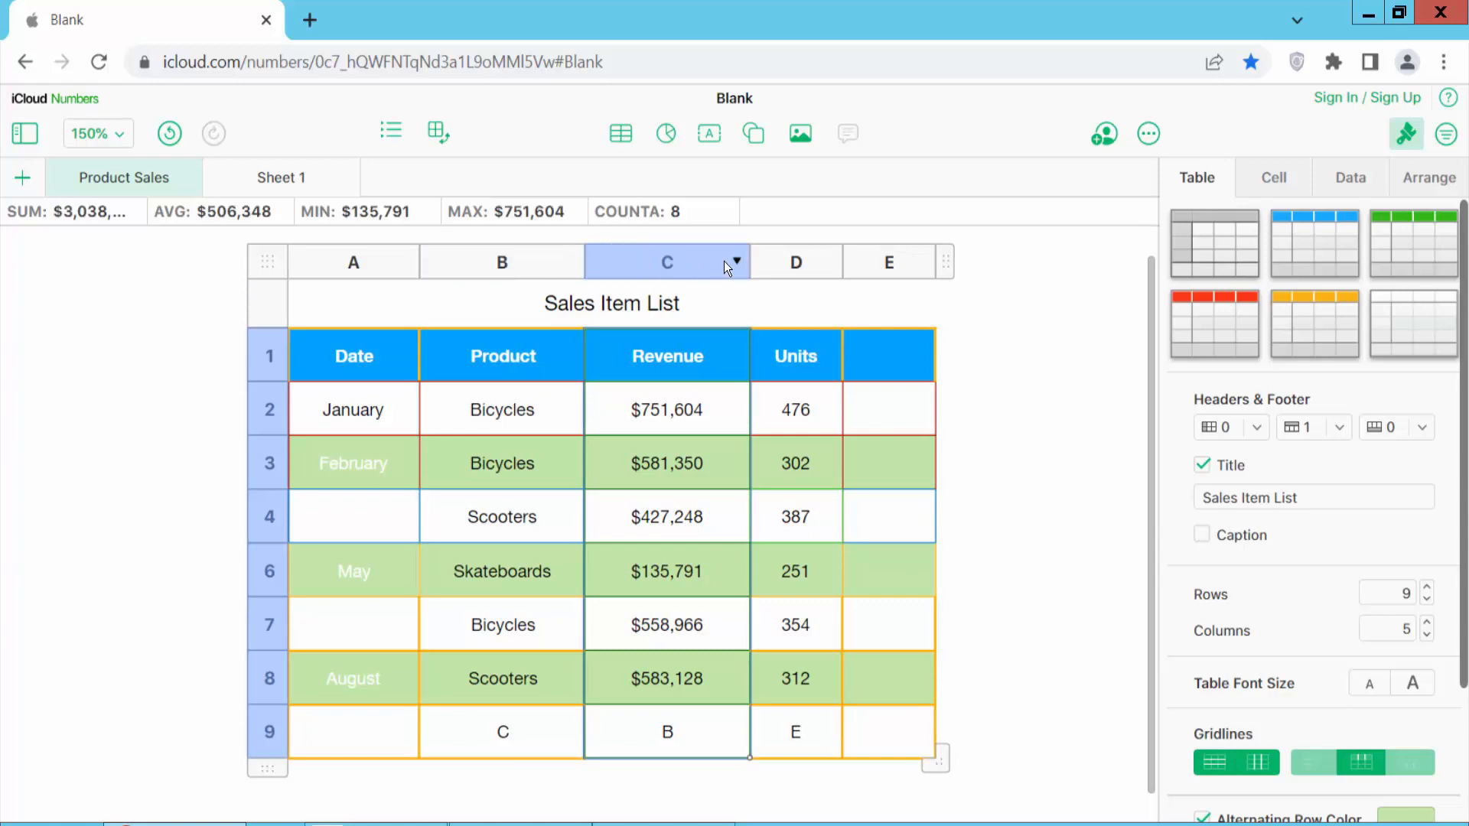
drag(745, 261, 780, 261)
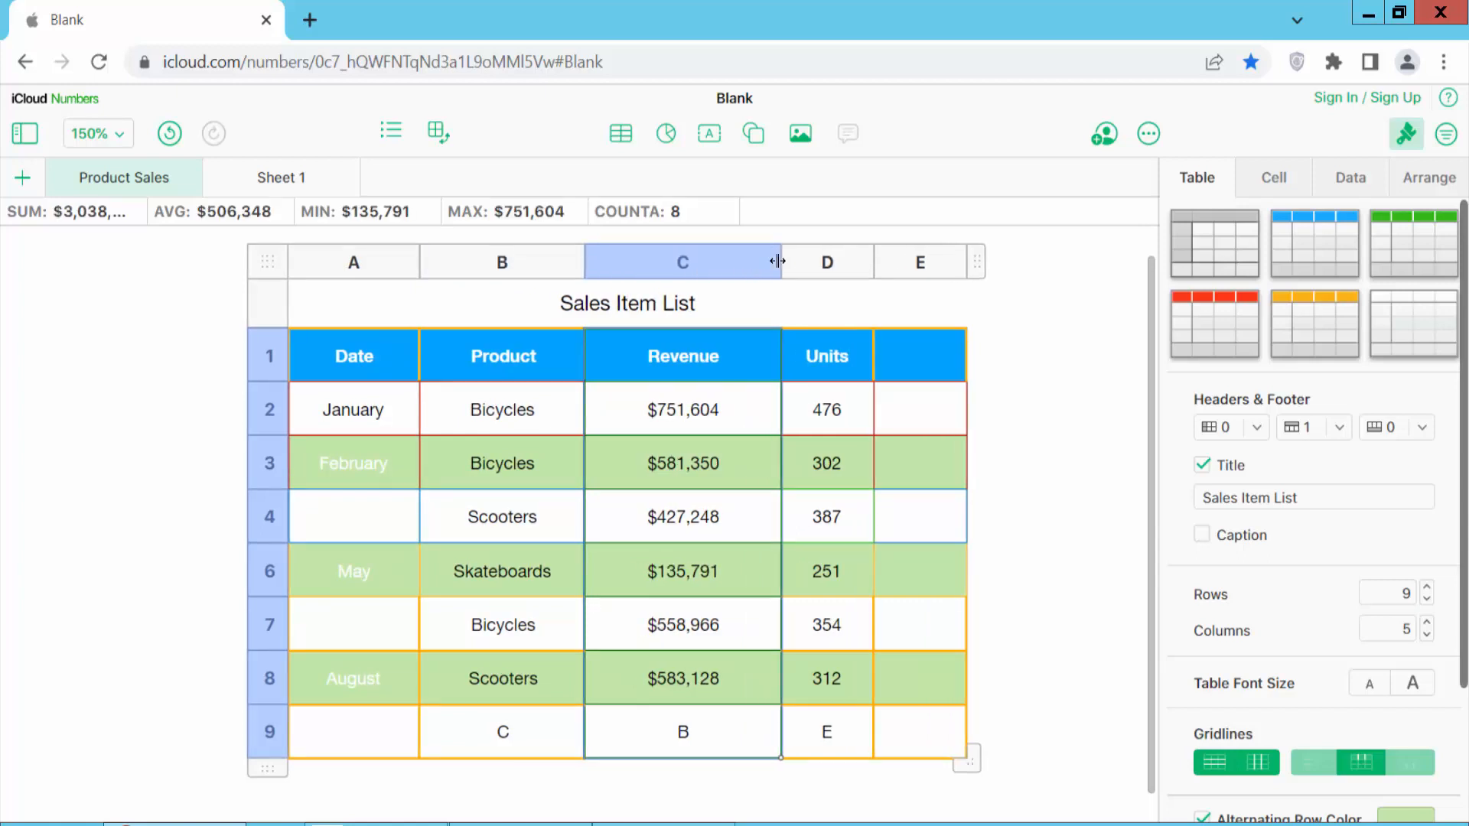
drag(779, 262, 765, 262)
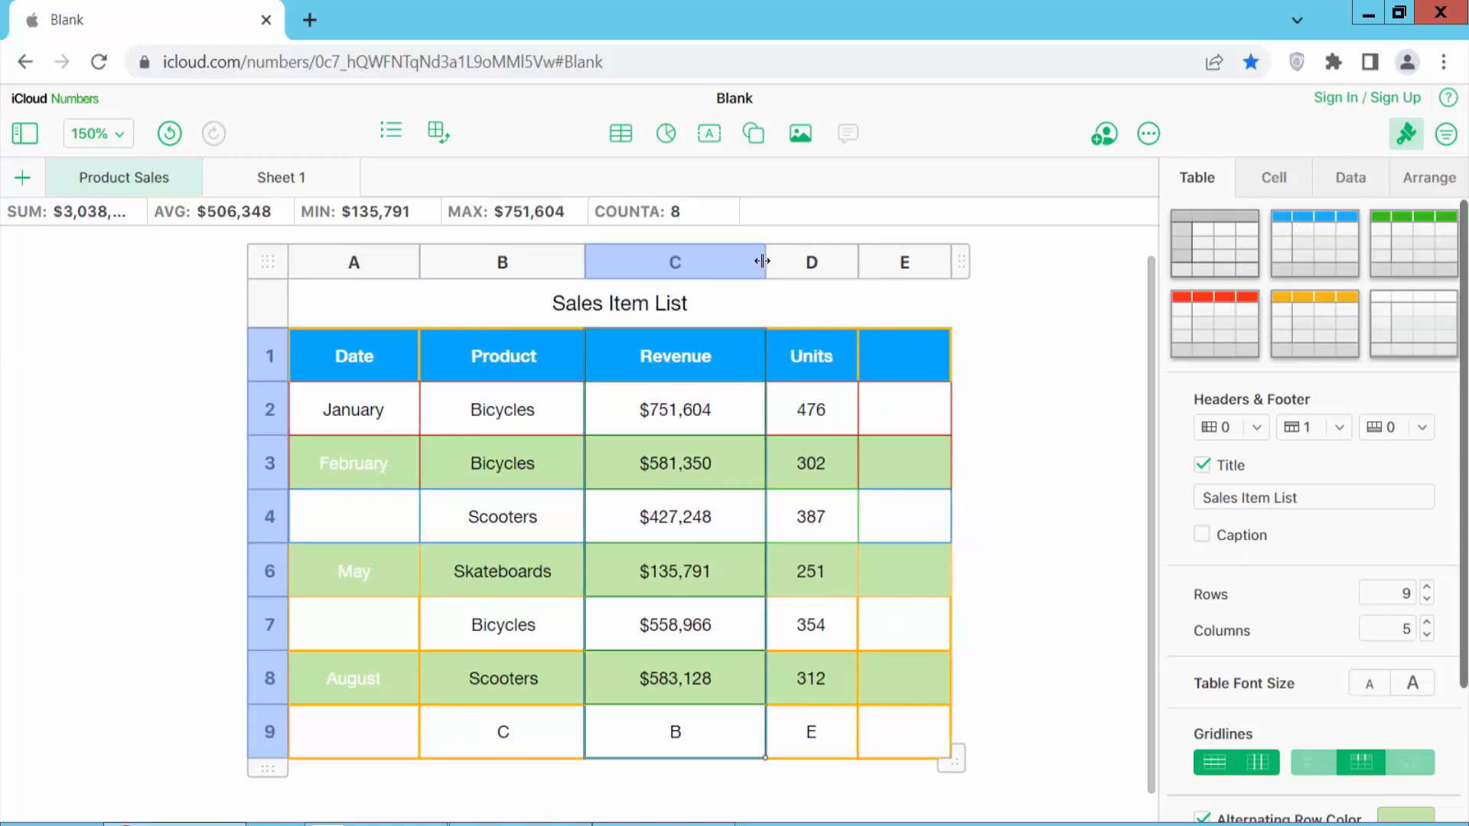
drag(762, 261, 878, 262)
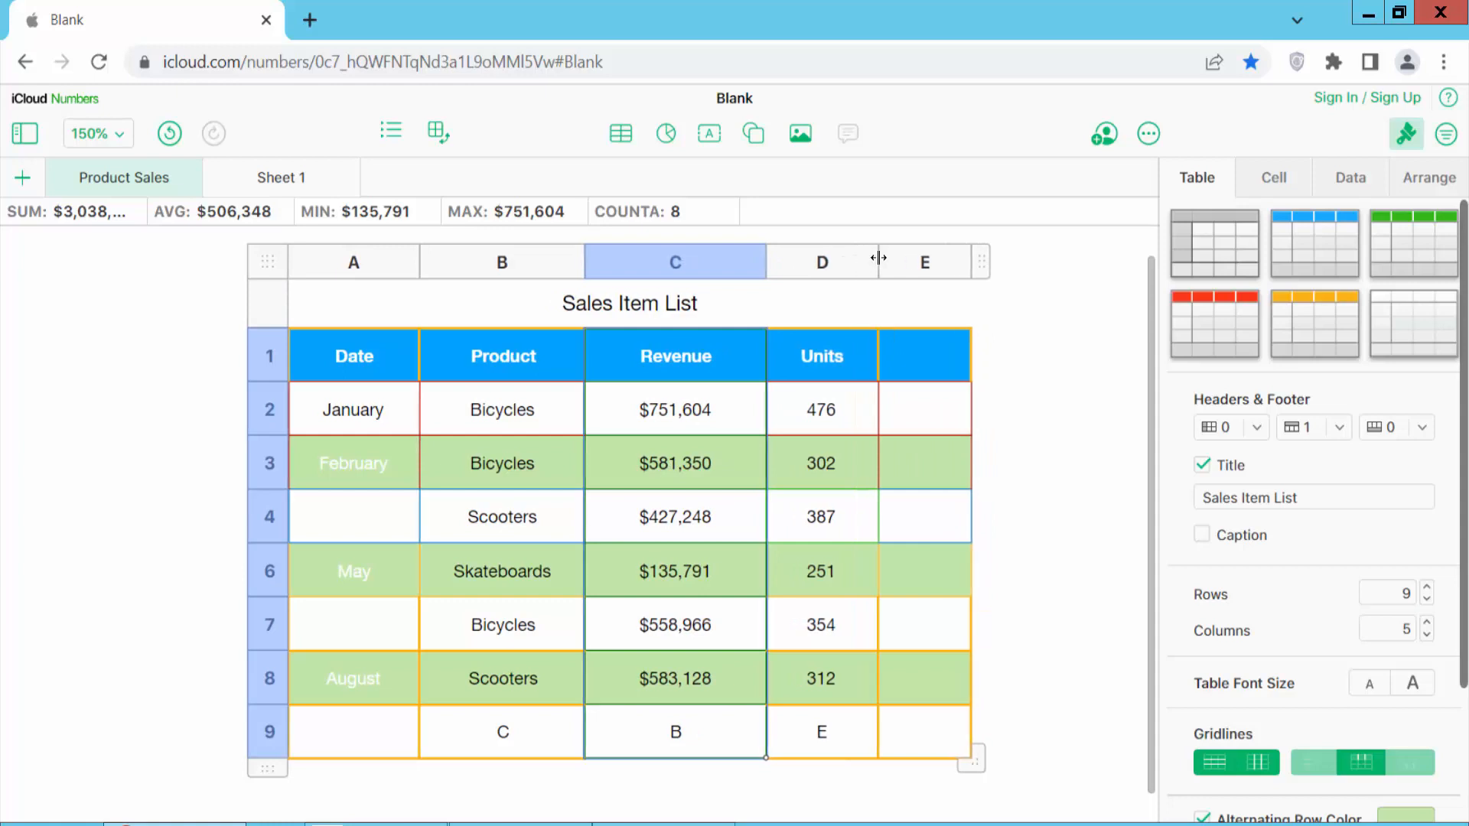
click(502, 262)
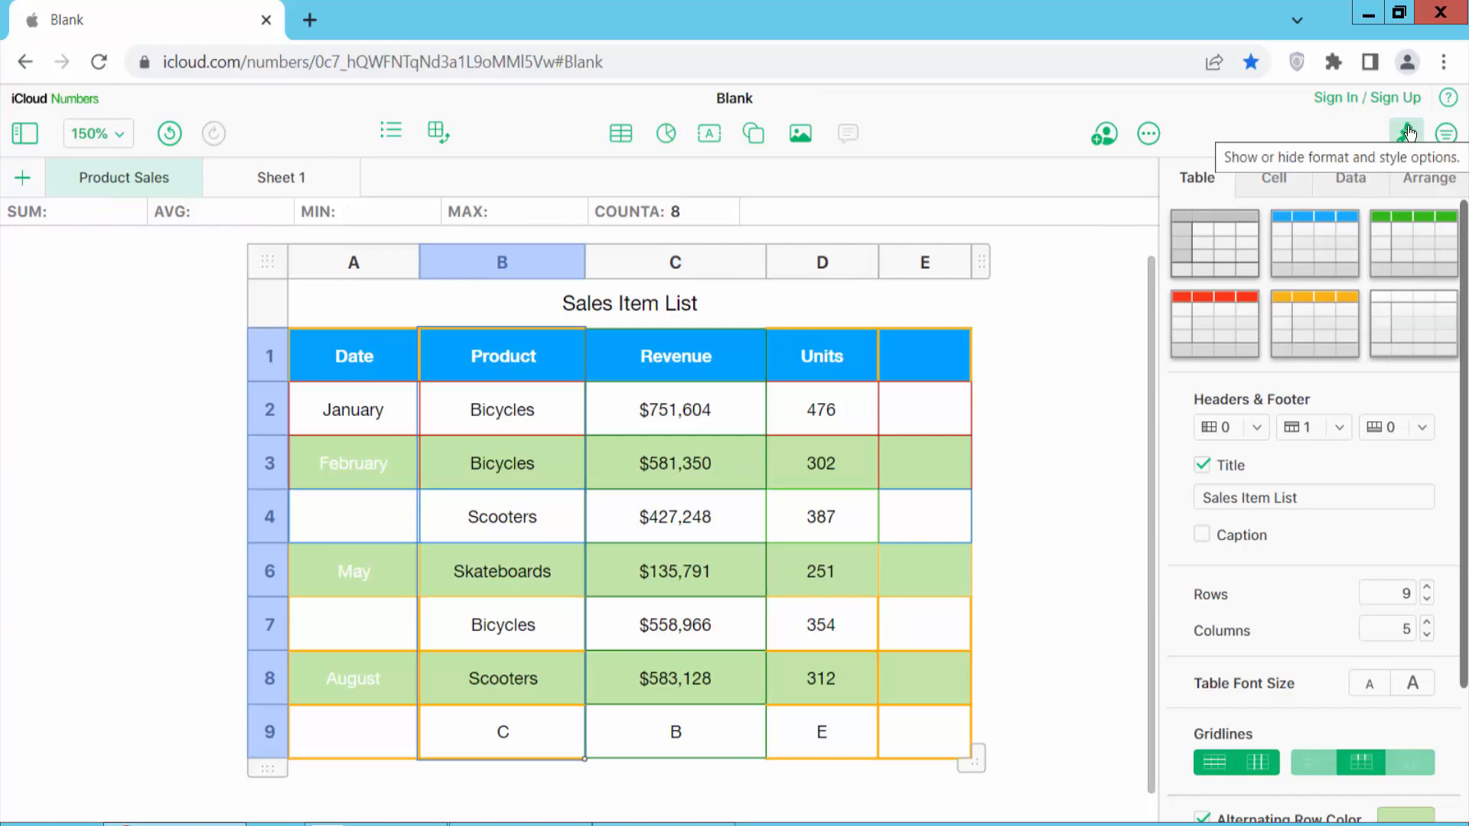
mouse_move(1230, 165)
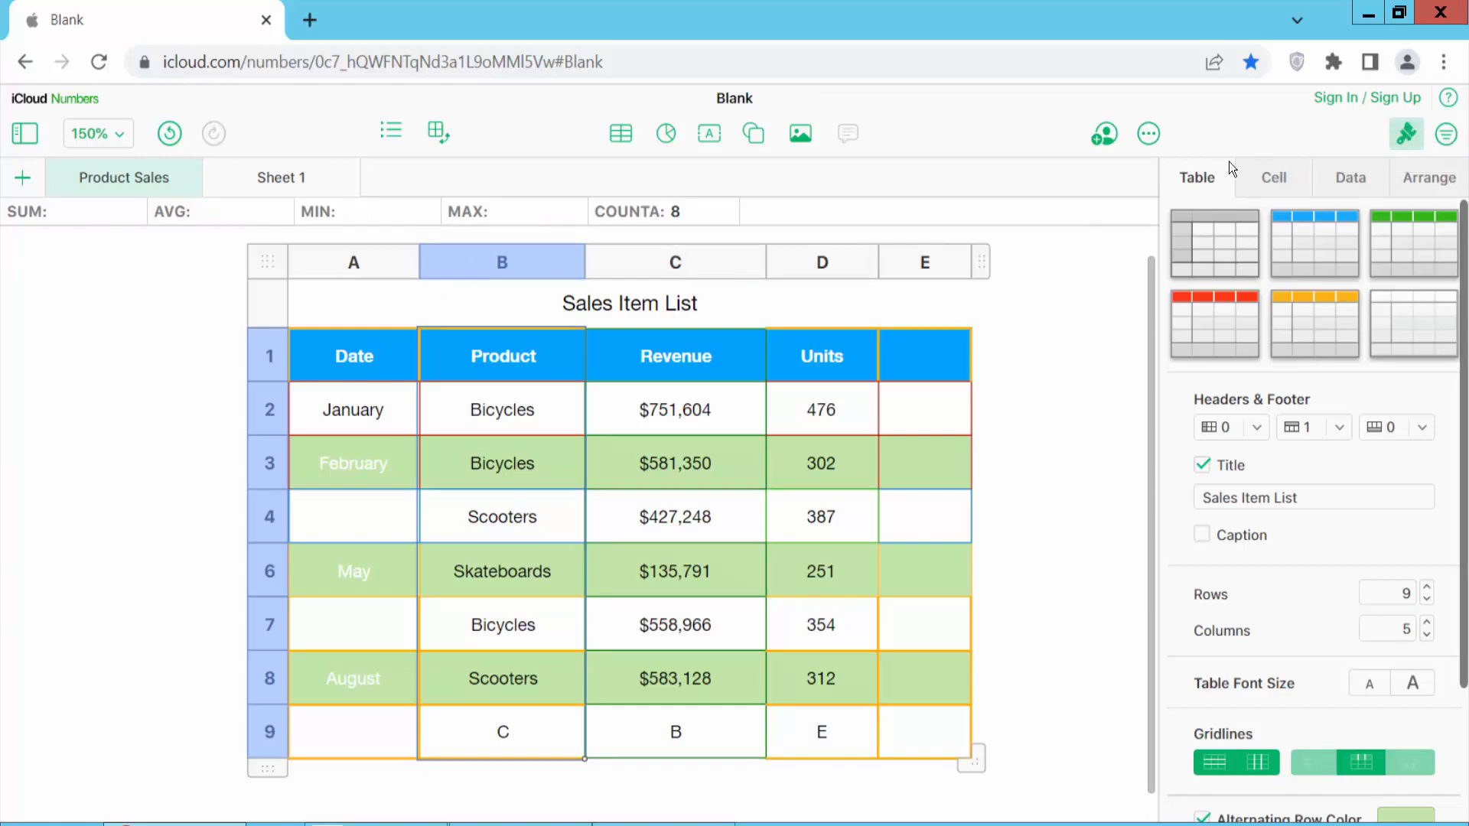
mouse_move(1254, 536)
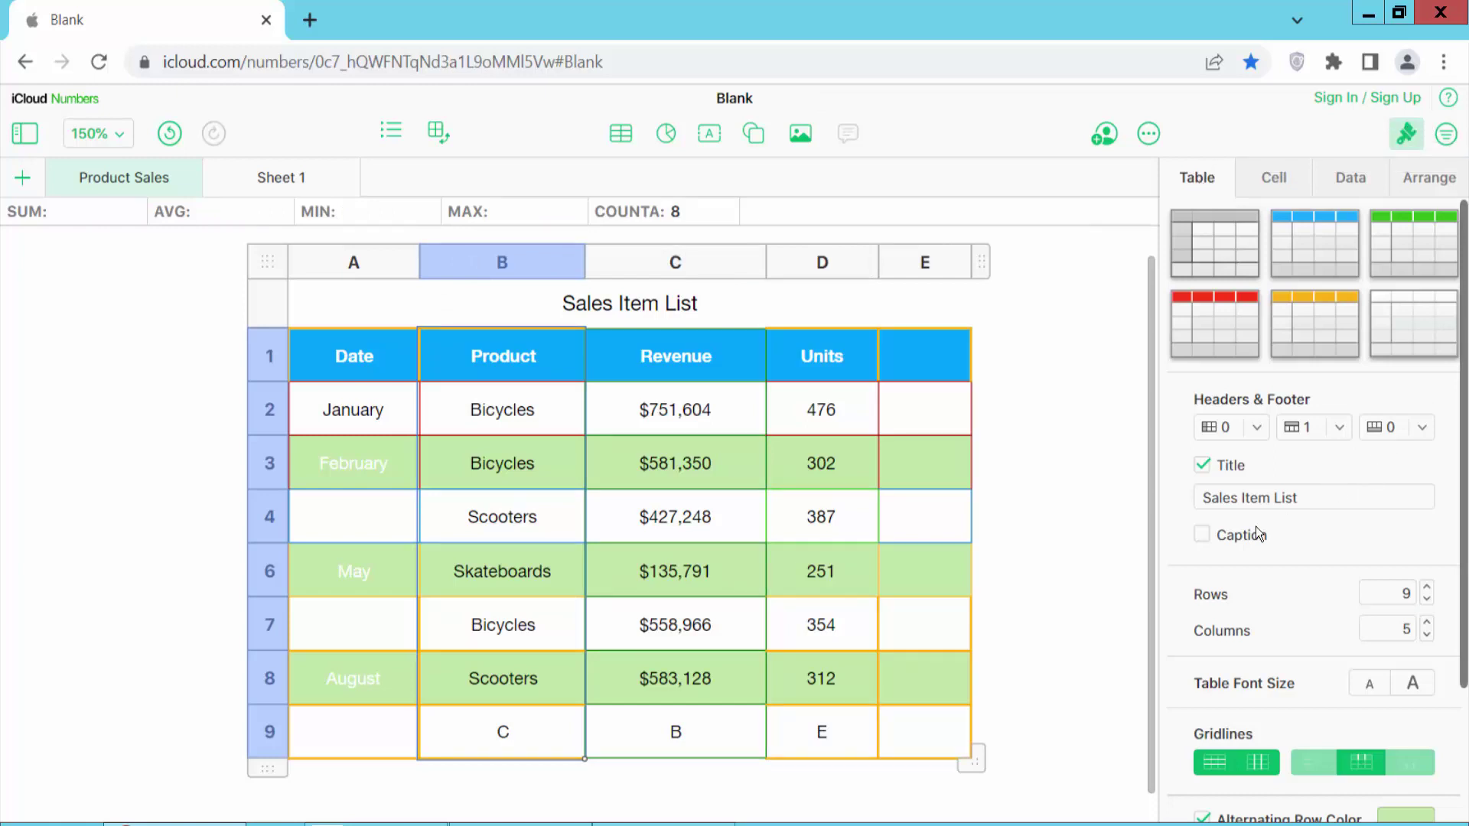
Step: Scroll the Table sidebar down to the Row & Column Size section showing 96 pt width
scroll(down, 3)
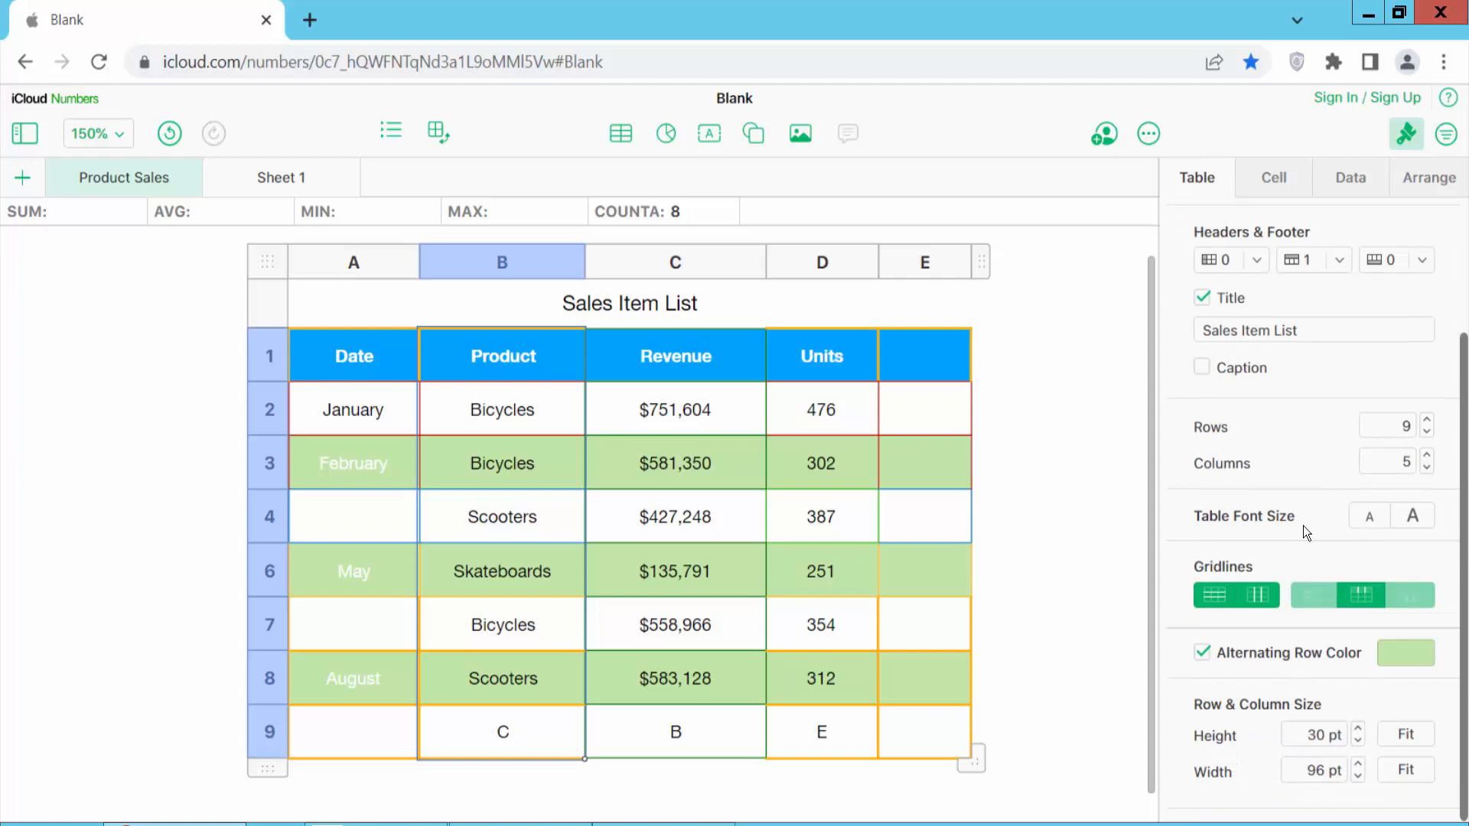
mouse_move(1218, 783)
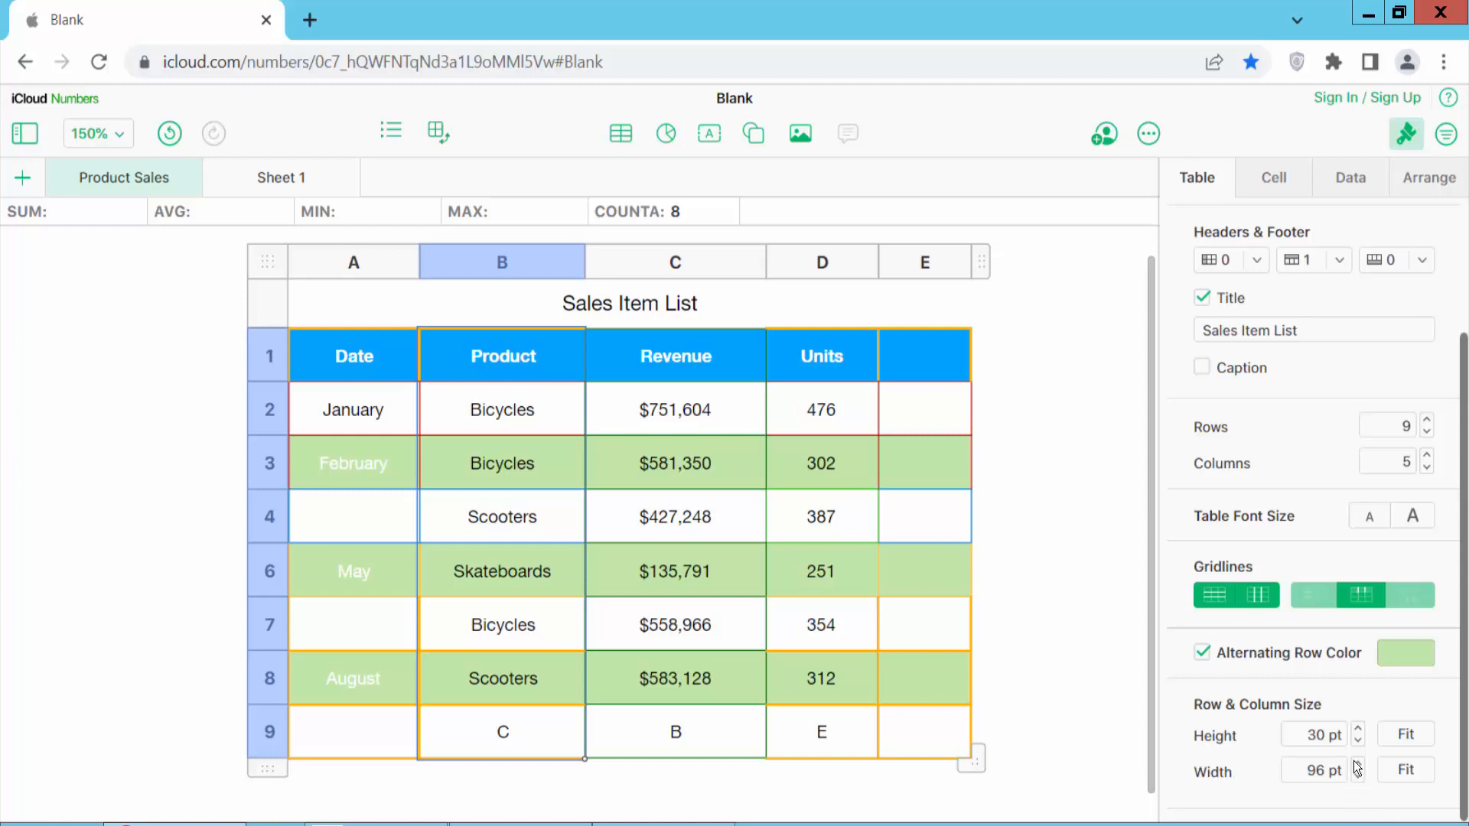
Step: Step the Product column down to 93 pt, then set the Revenue column width to 70 pt
click(1359, 774)
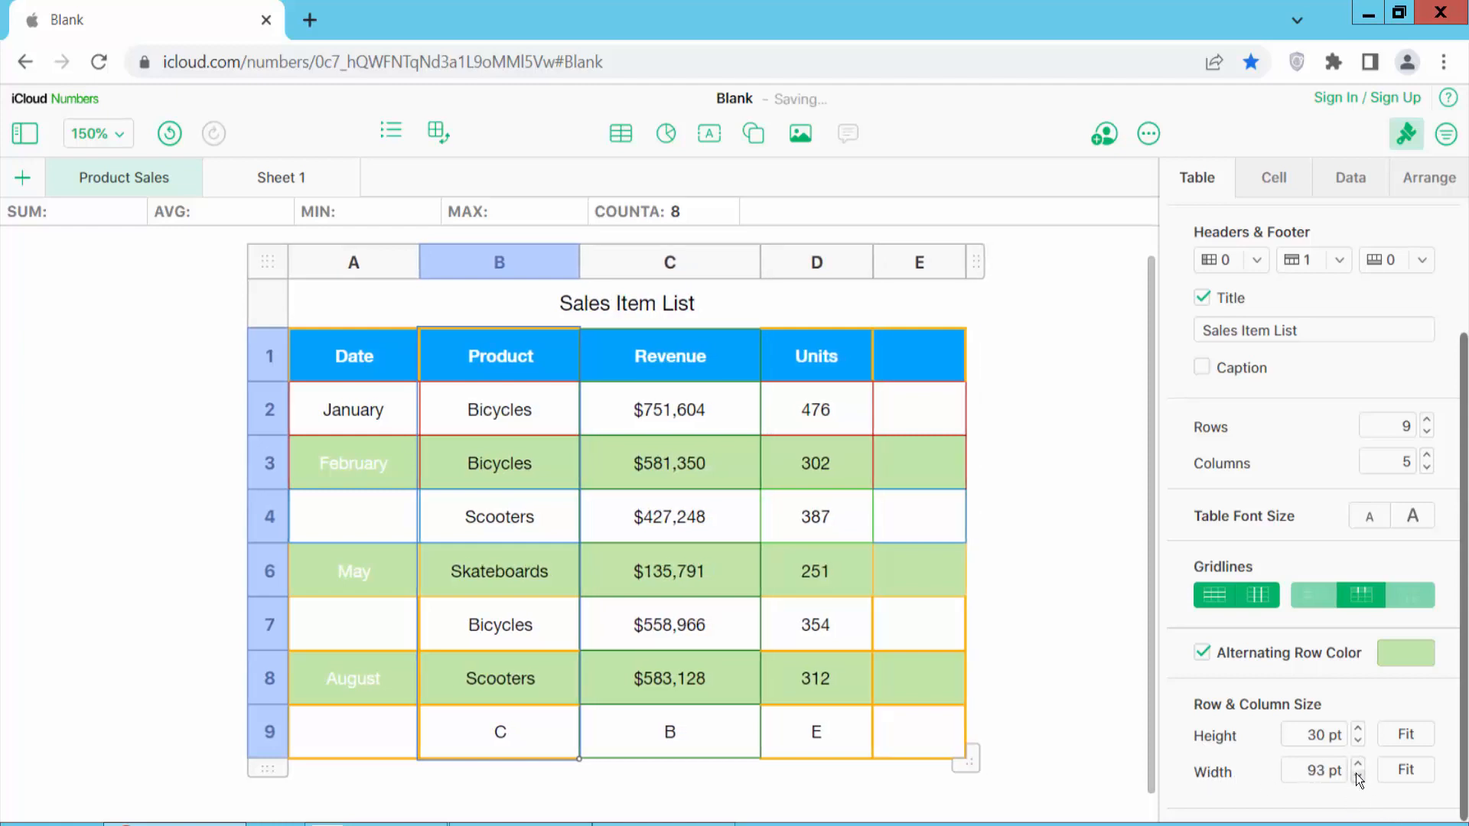
click(667, 260)
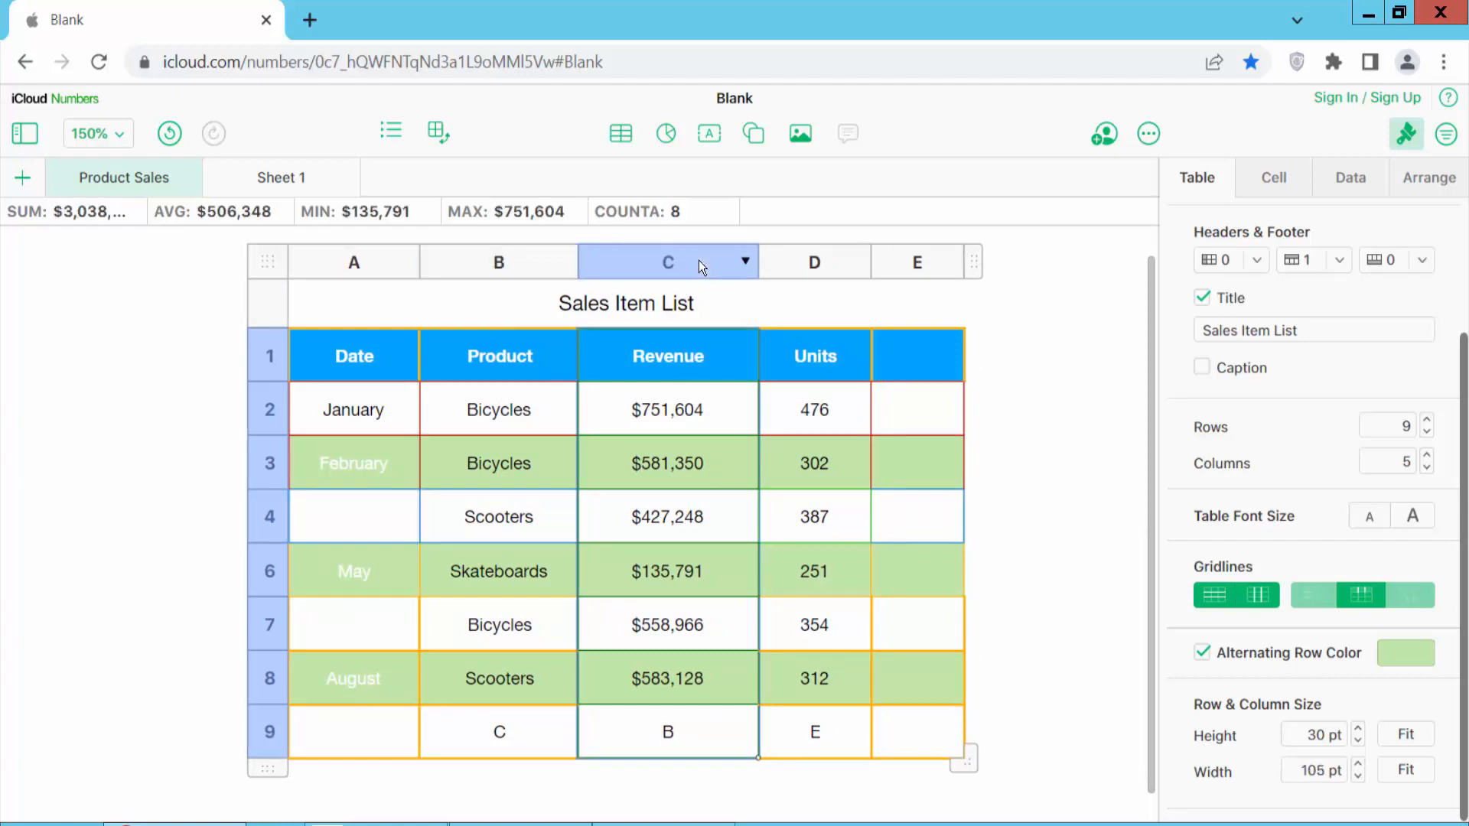
click(1359, 777)
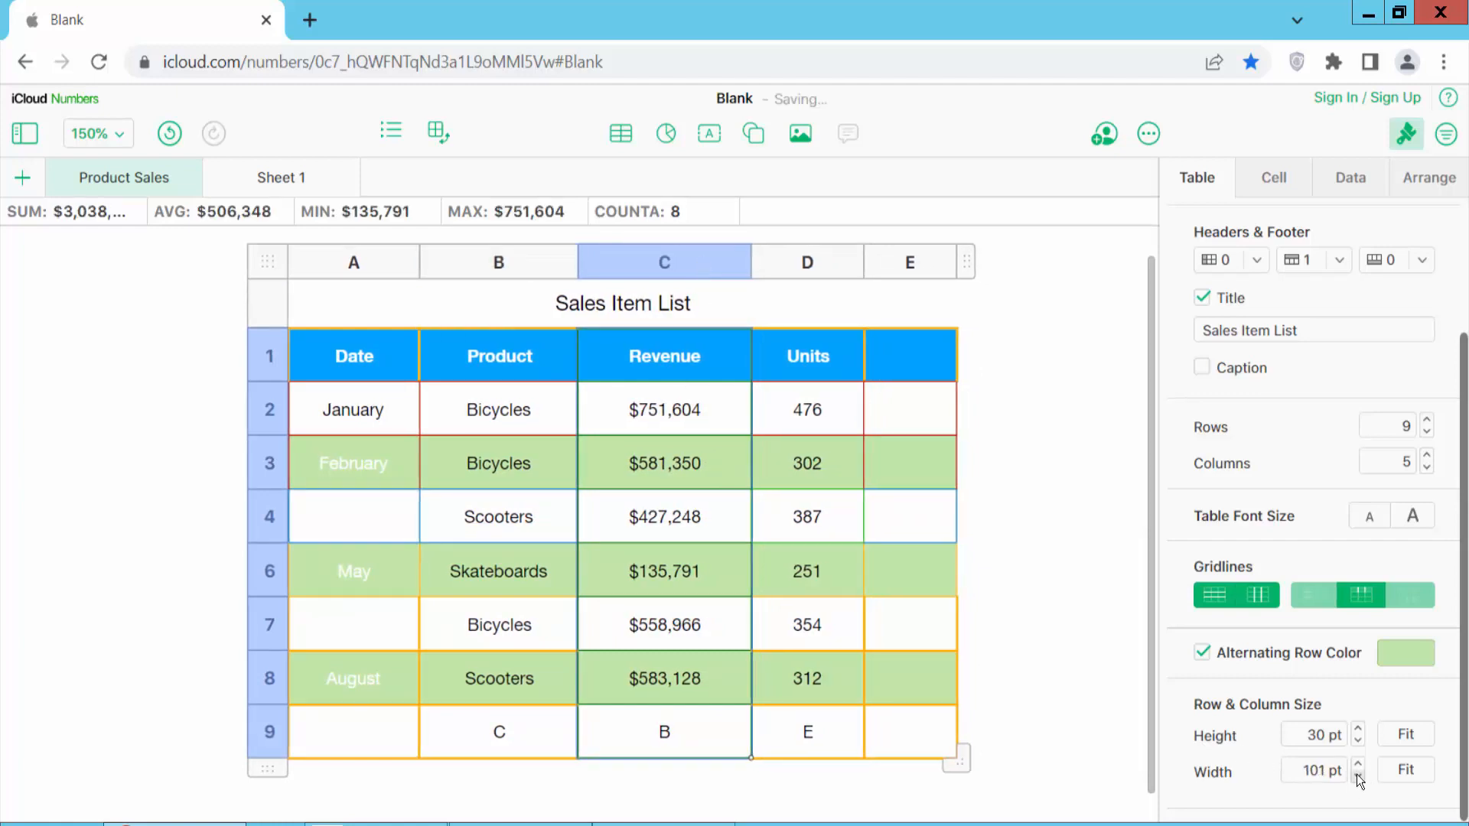
click(1360, 776)
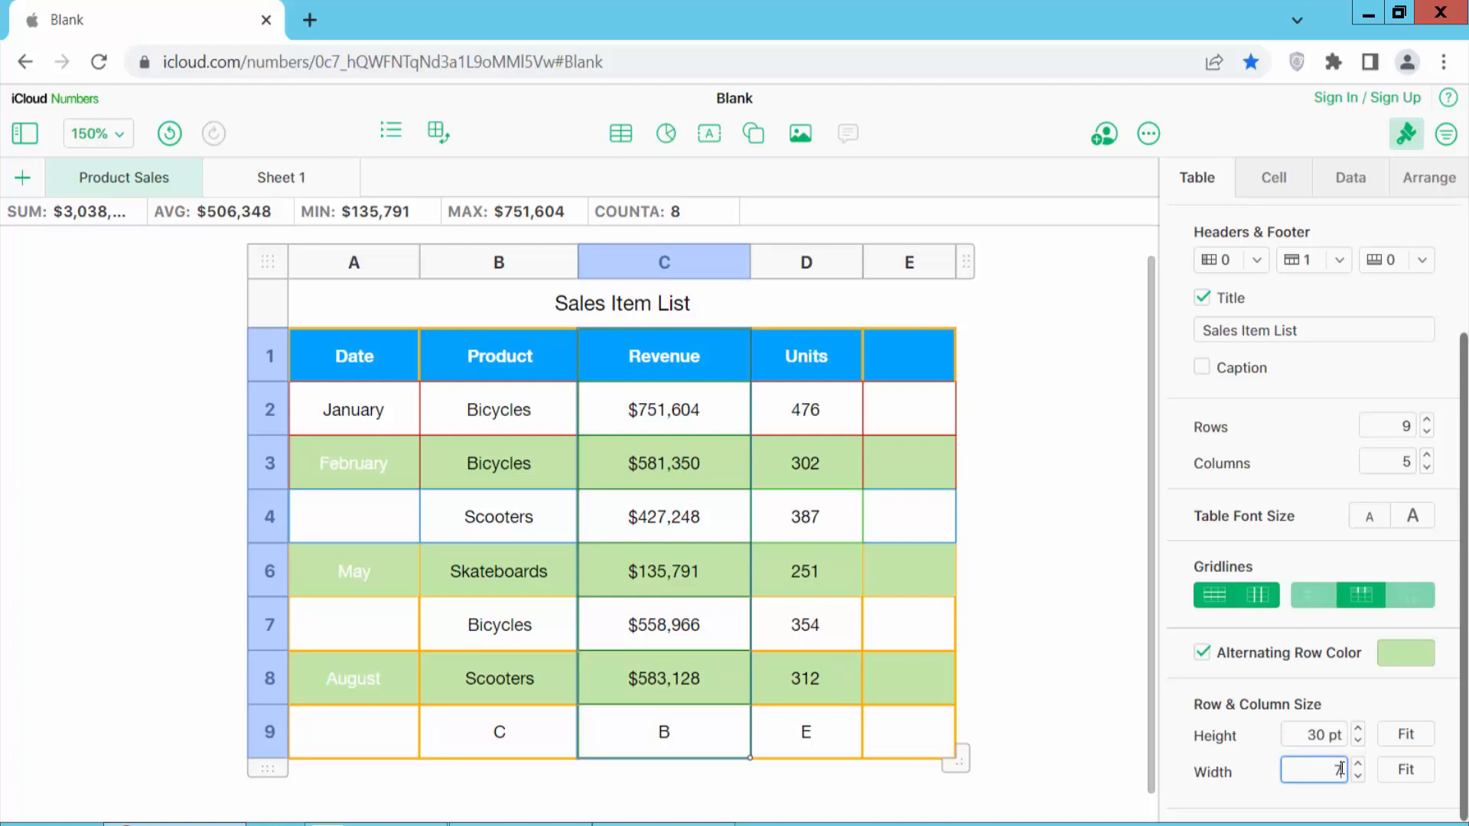
text(70 pt)
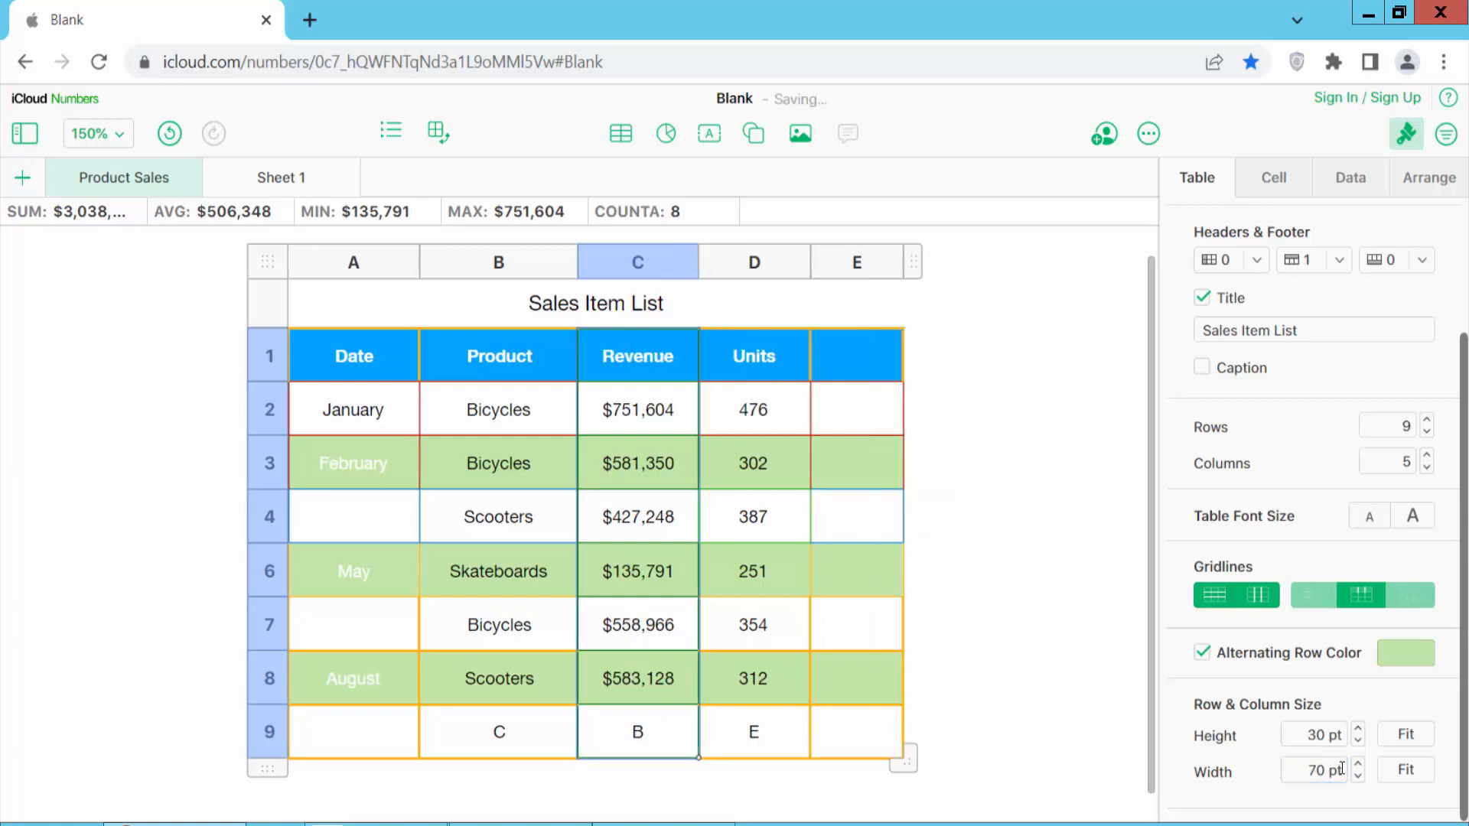